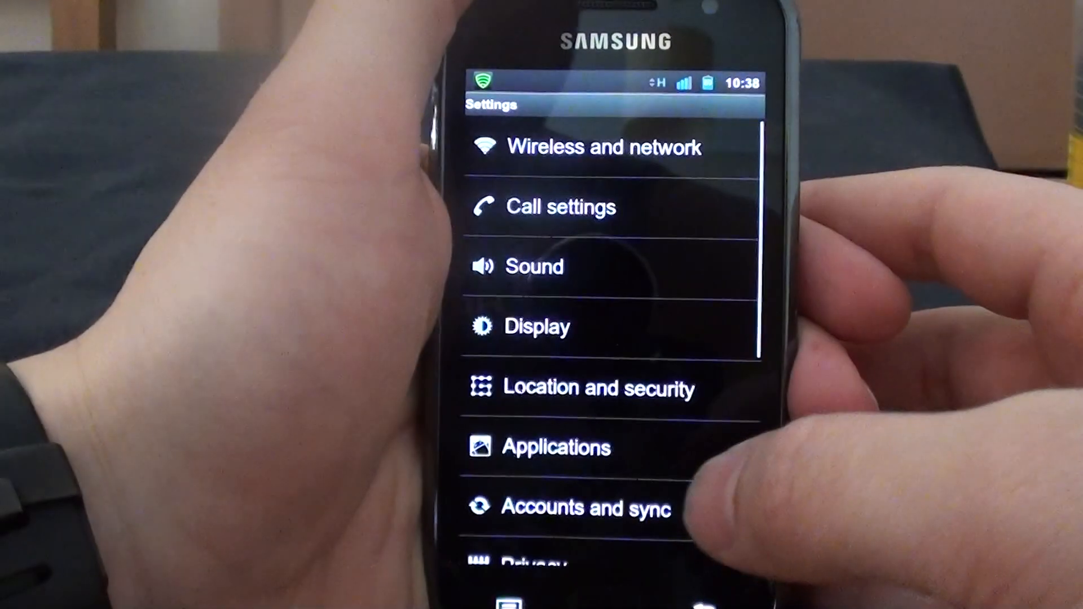
- Scroll the Settings list to its end so Date and time and About phone appear
{"action": "scroll", "scroll_direction": "down", "scroll_amount": 3}
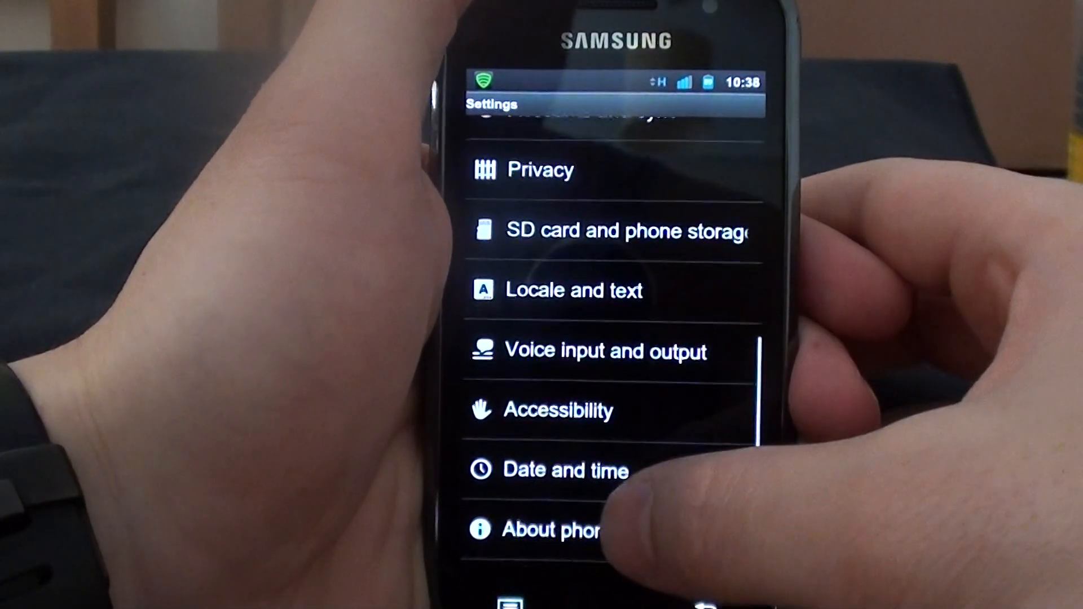
- Show About phone details: firmware 2.3.2, kernel version and mod version Ultibread V1.3
{"action": "left_click", "coordinate": [560, 529]}
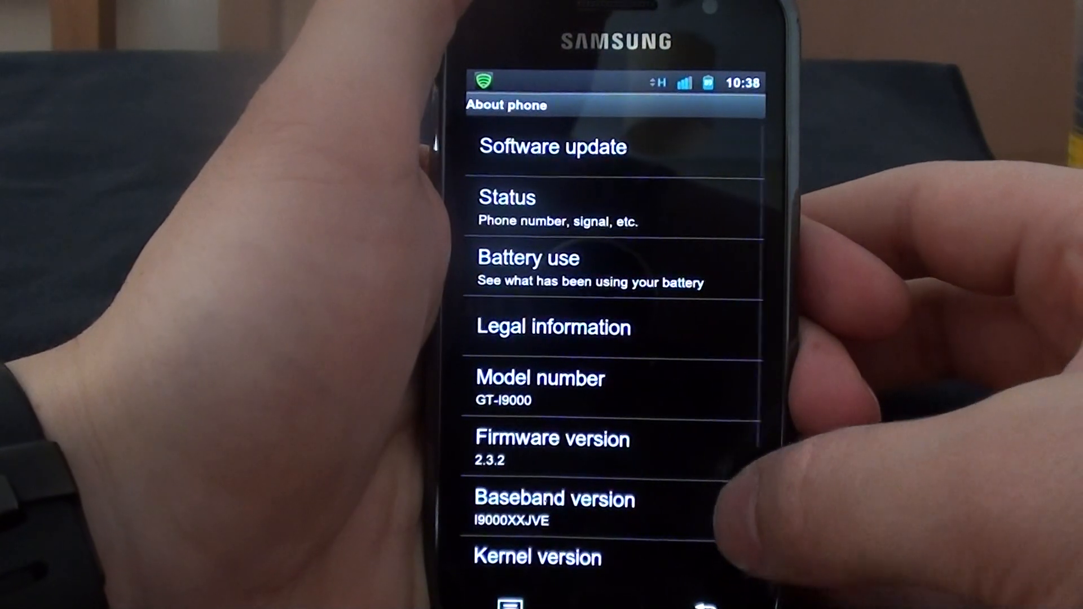
{"action": "scroll", "scroll_direction": "up", "scroll_amount": 3}
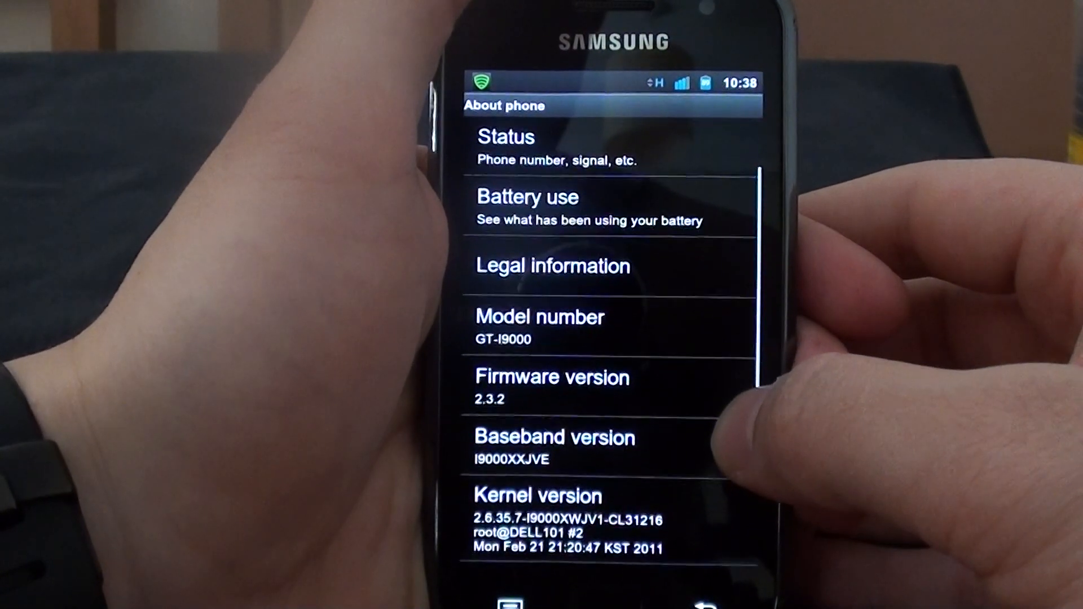
{"action": "scroll", "scroll_direction": "up", "scroll_amount": 3}
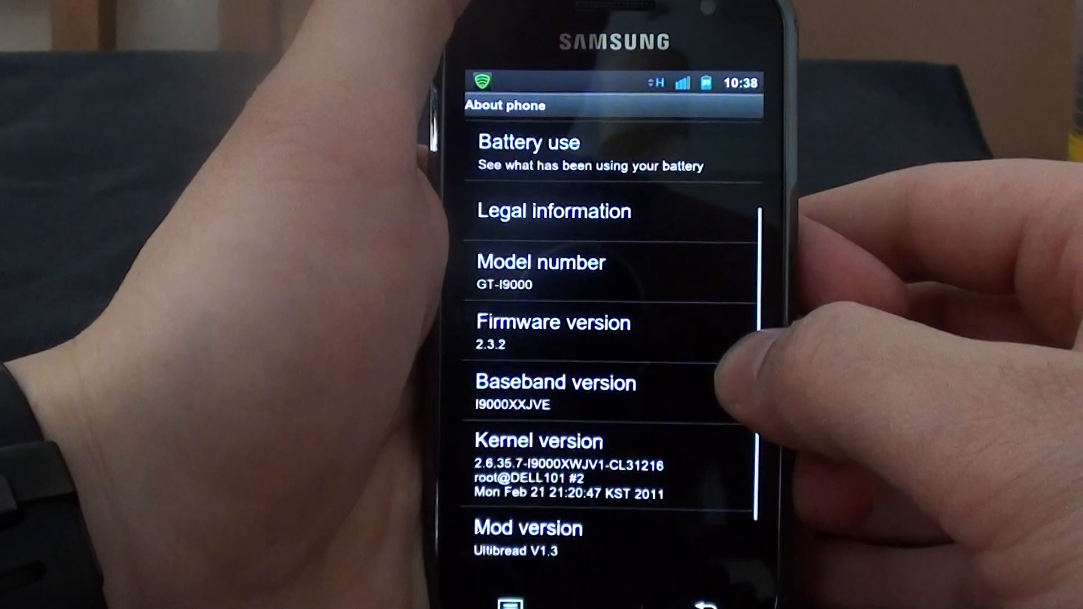